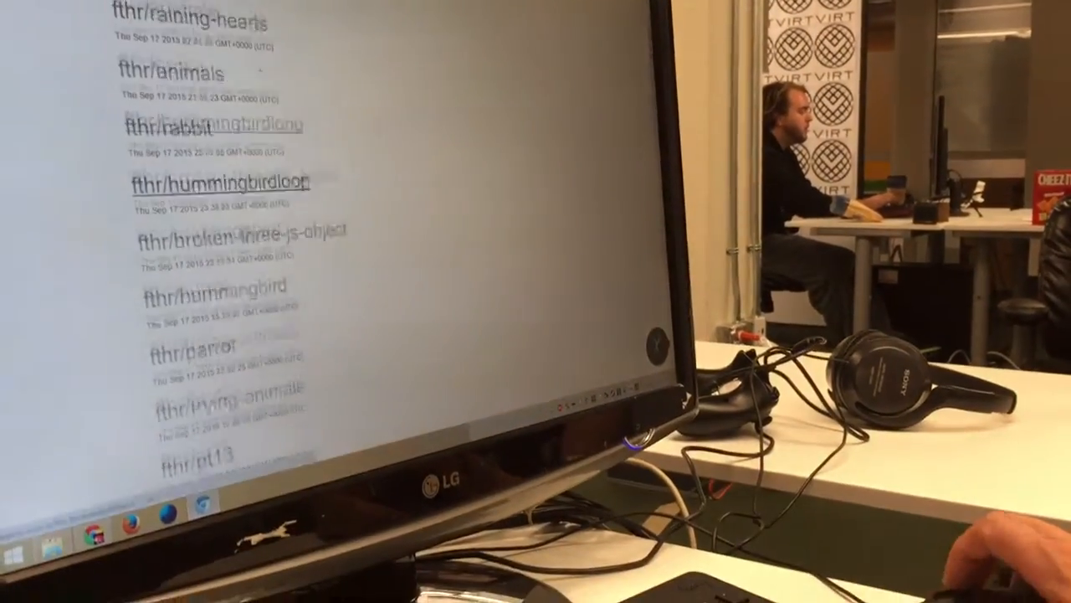
Add a Slider patch from the Patch Library beside the clock speed control and raise its value.
scroll(down, 3)
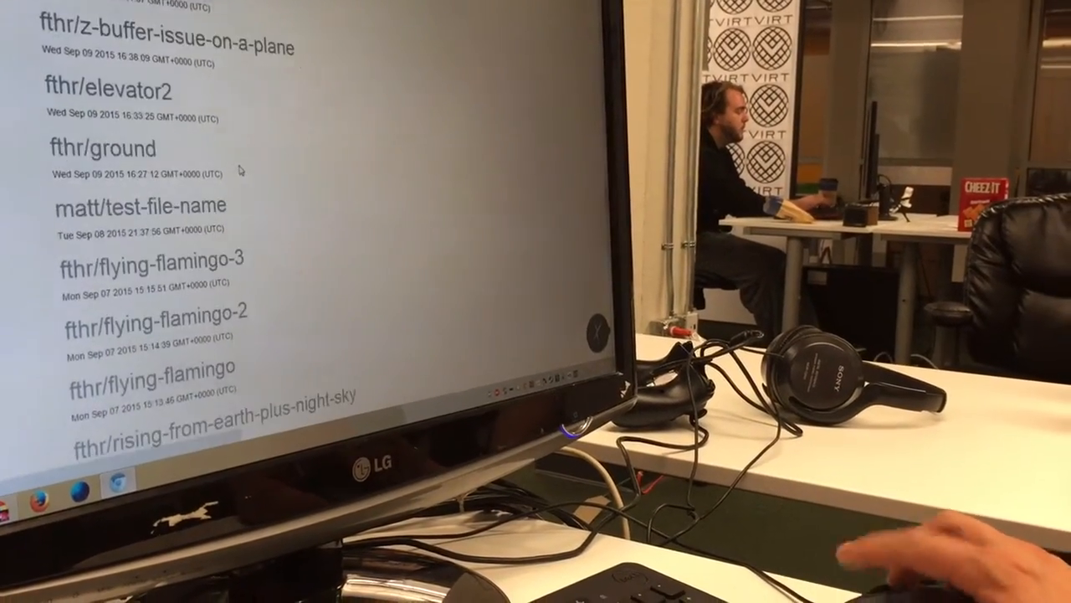
scroll(down, 3)
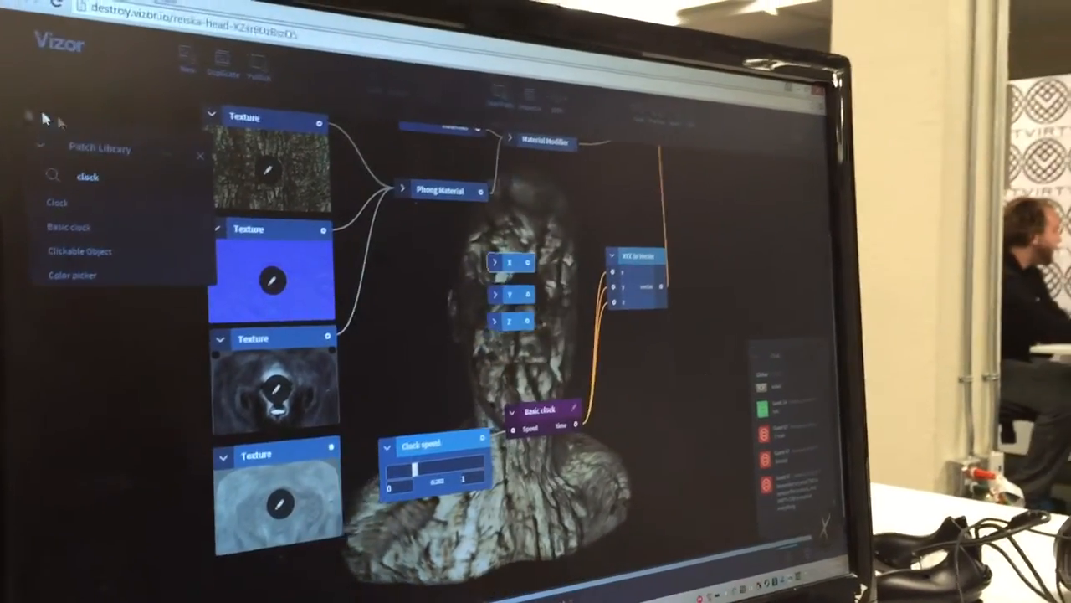
text(slider)
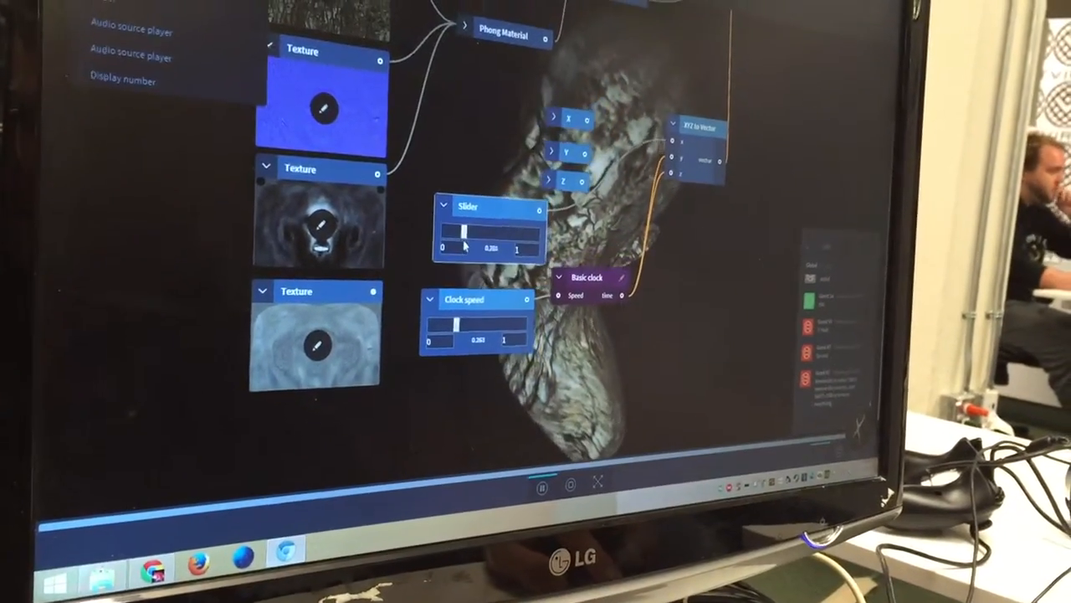
drag(452, 228, 499, 228)
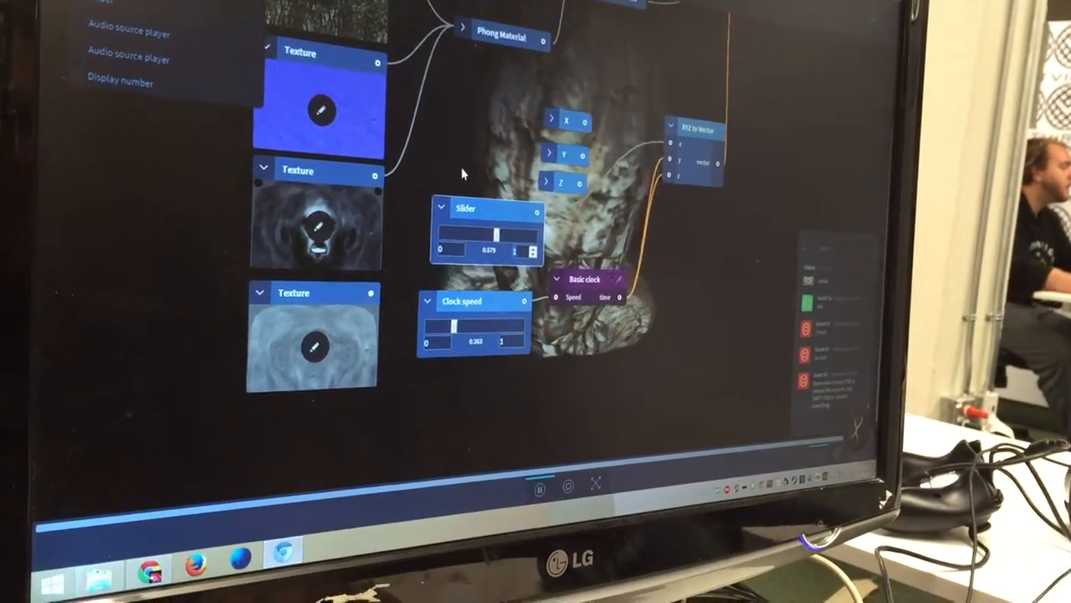